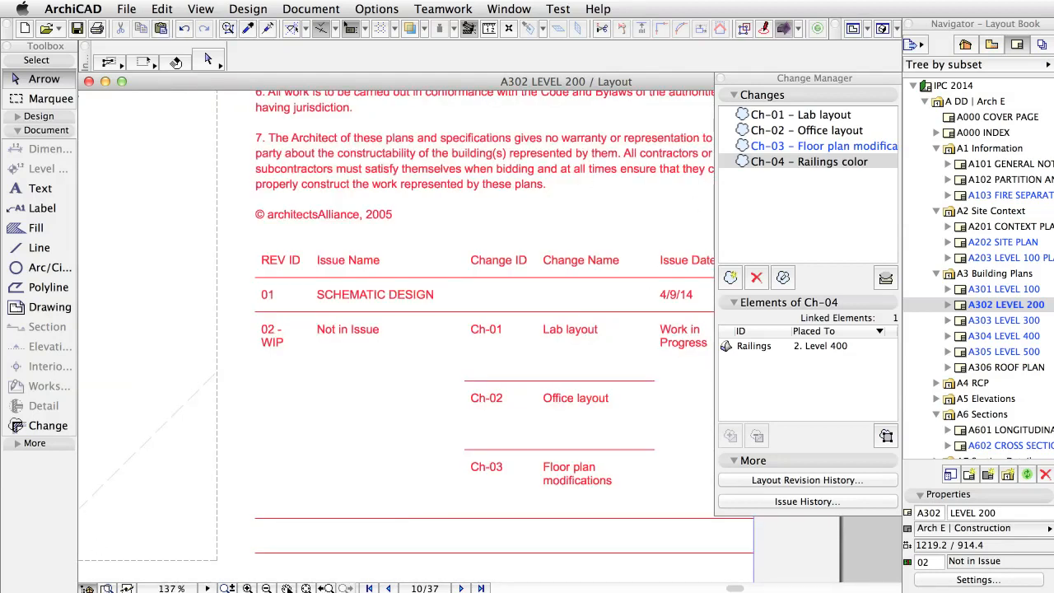
Step: Show the book's Issue History from the Change Manager, listing Schematic Design as issue 01
click(807, 500)
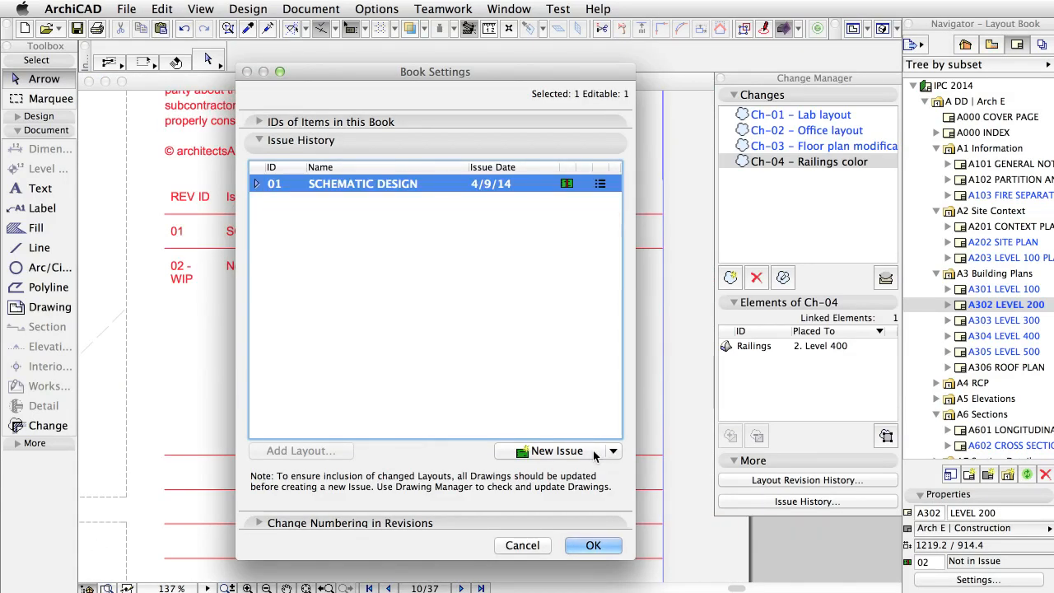
click(557, 451)
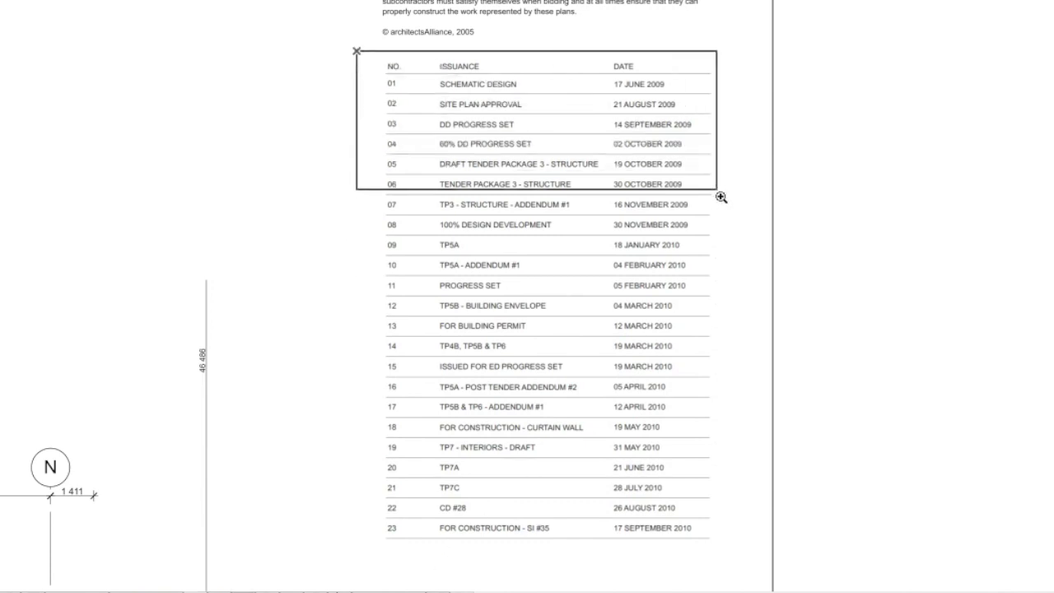
click(718, 197)
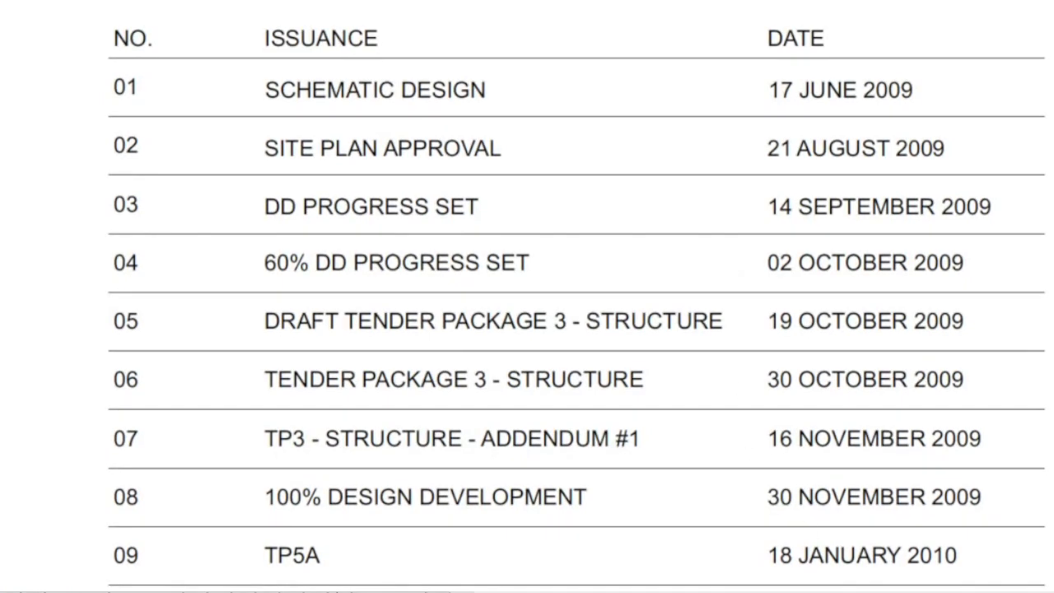
scroll(down, 3)
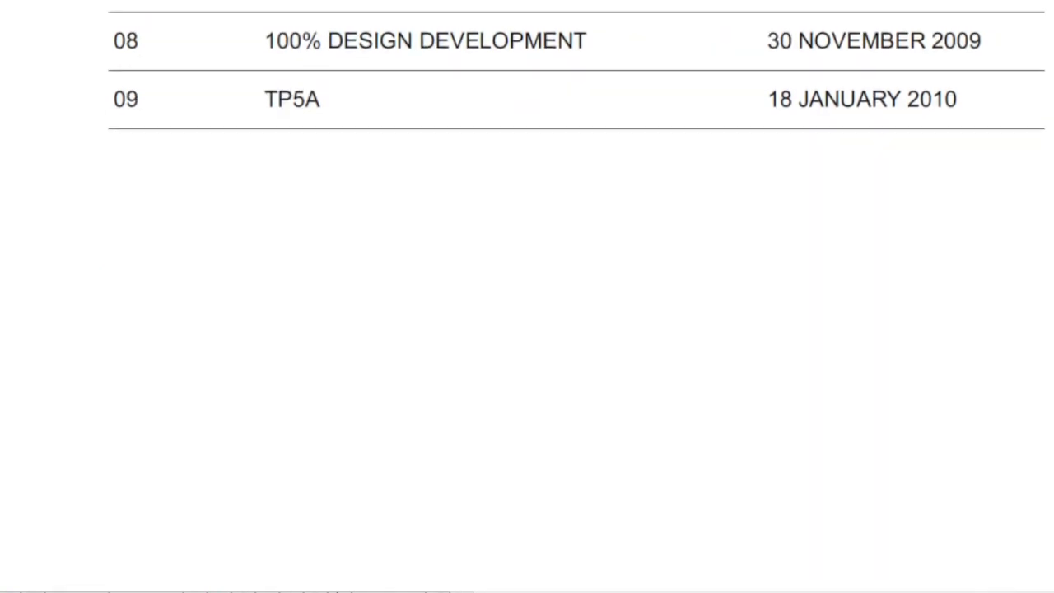
scroll(down, 3)
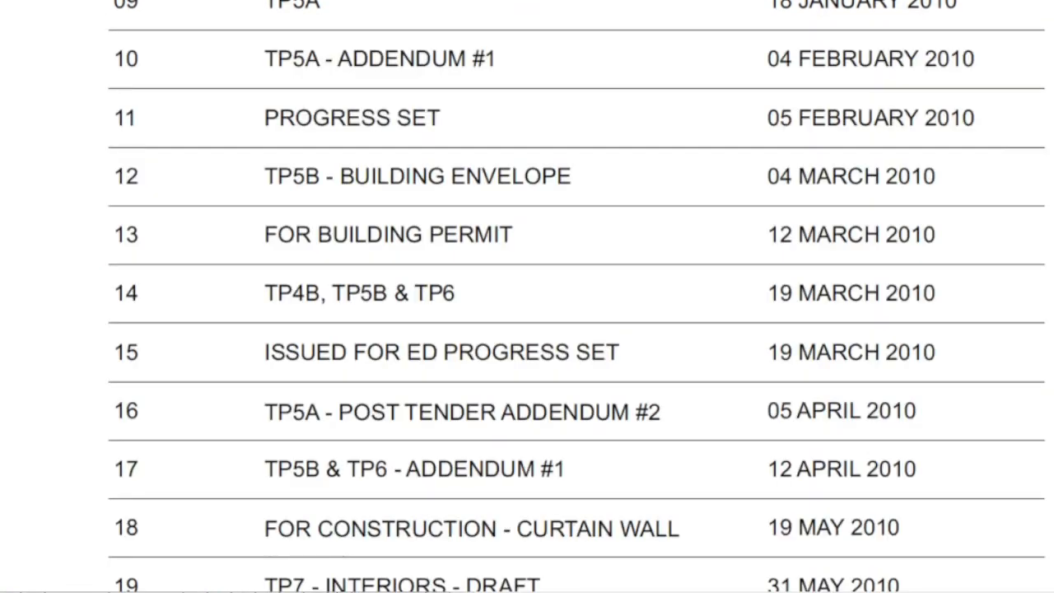
scroll(down, 3)
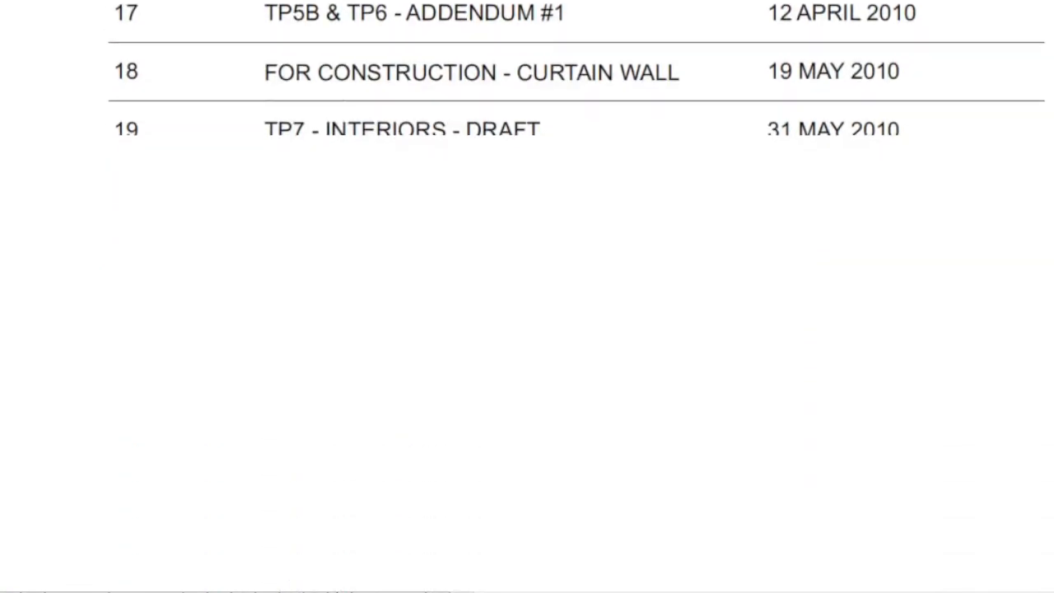
scroll(down, 3)
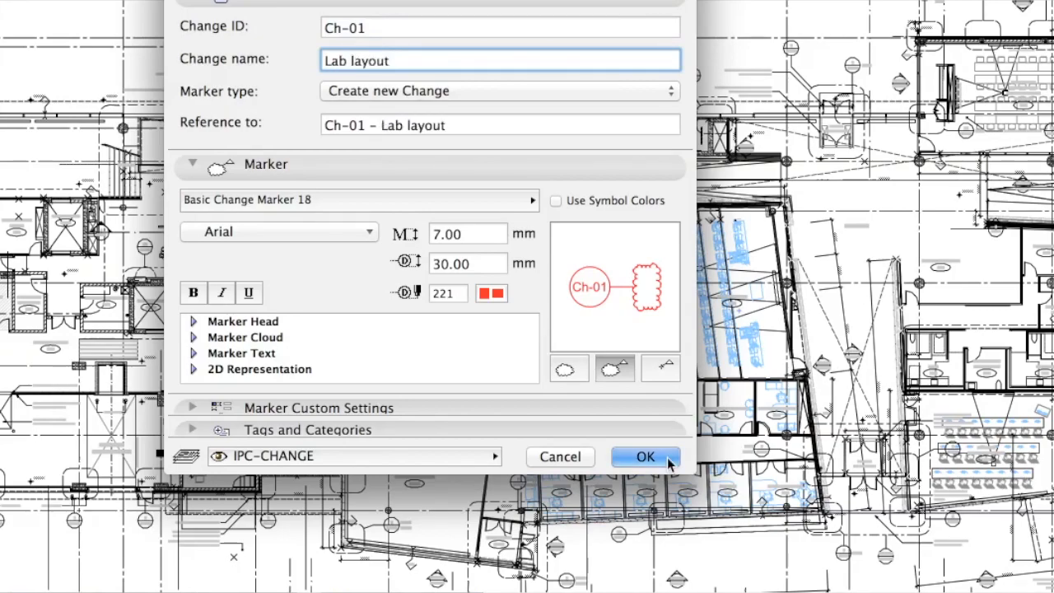
Step: Confirm the change marker creating change Ch-01, Lab layout
click(646, 456)
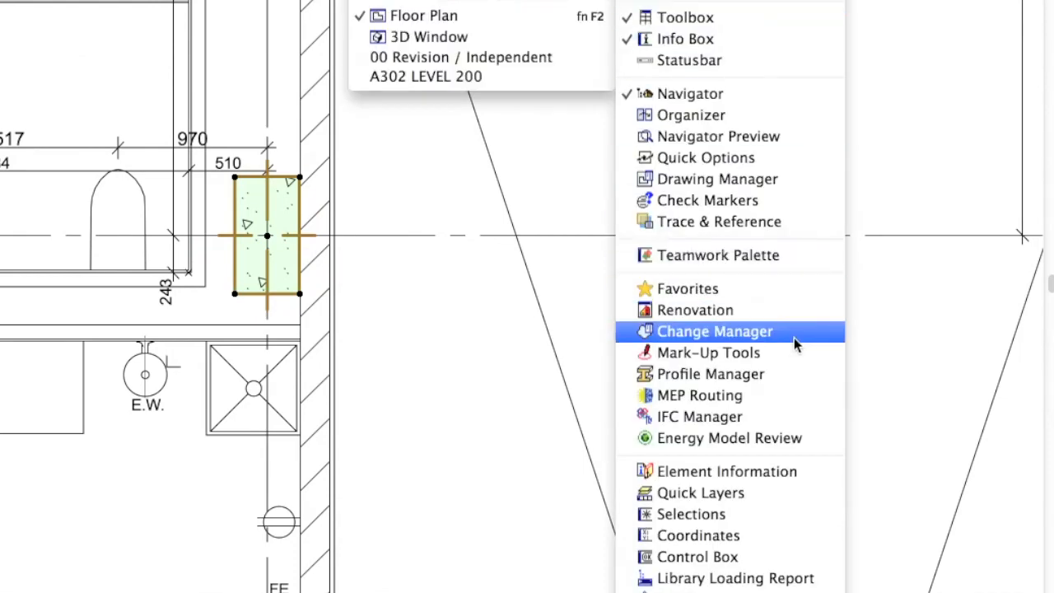
Step: Create change Ch-03, Floor plan modifications, from the selected column and link the selected door to it
click(715, 331)
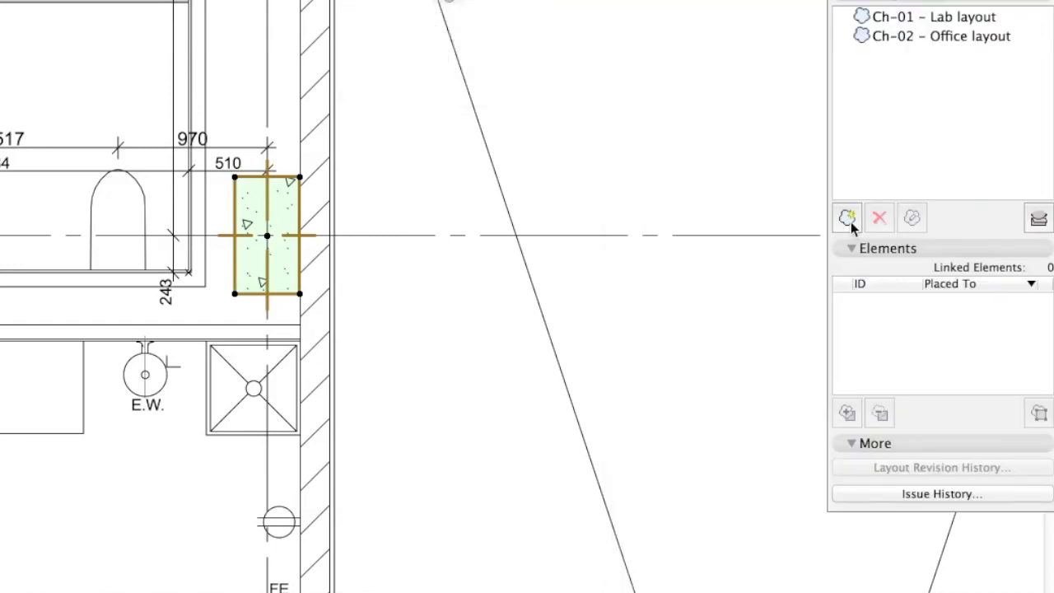
mouse_move(847, 217)
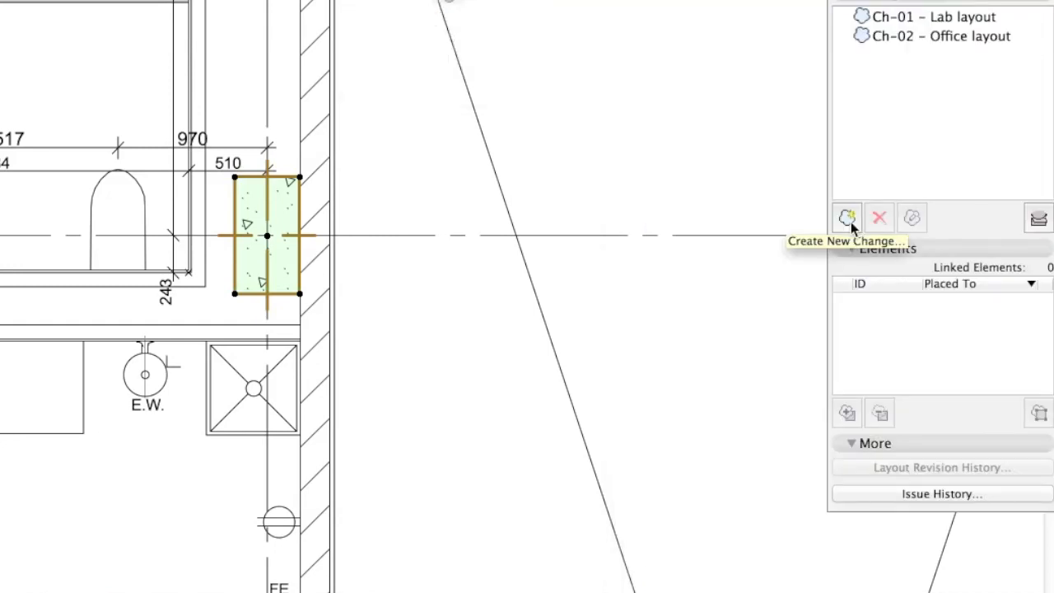
click(847, 217)
text(Floor plan modifications)
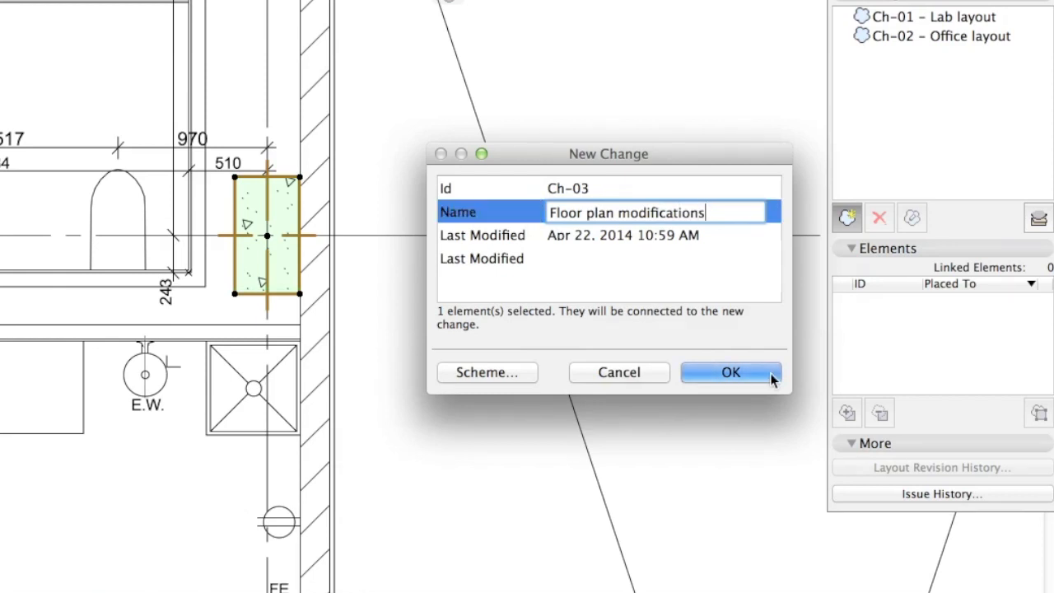
click(731, 372)
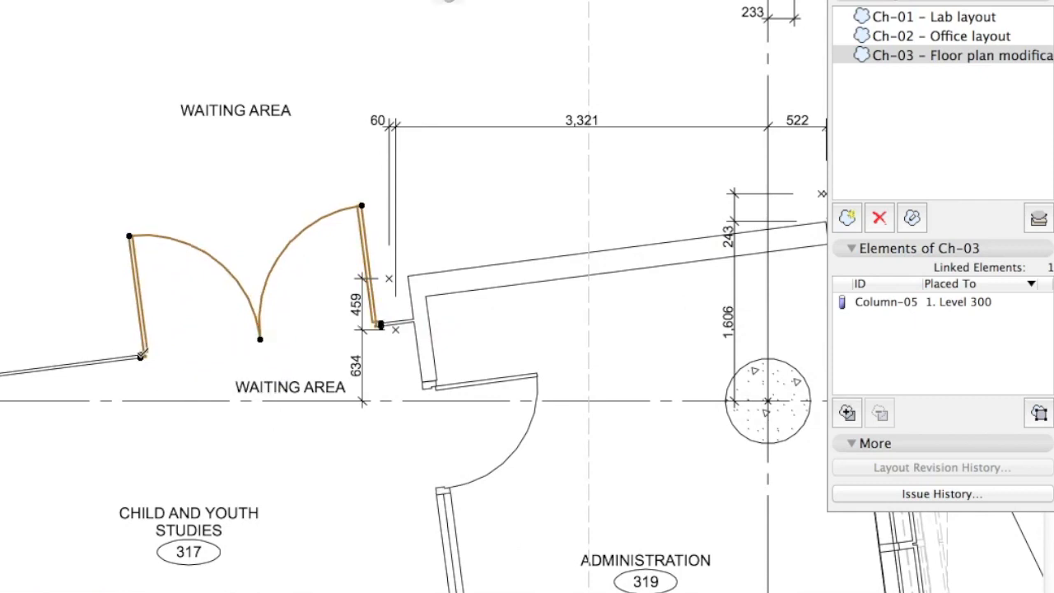
click(847, 412)
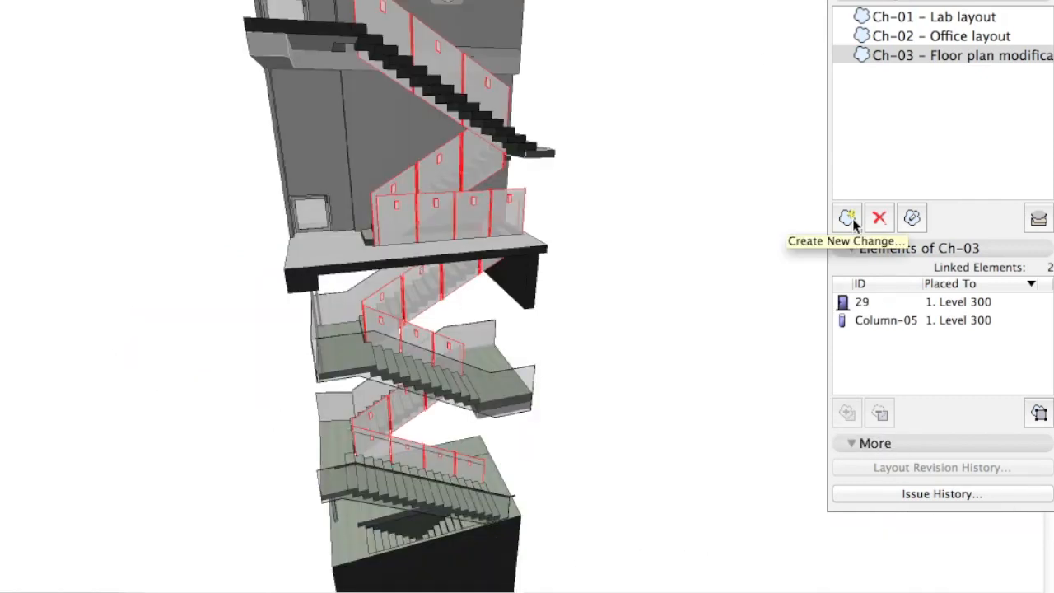
Step: Create change Ch-04, Railings color, from the selected railings, then select the IPC 2014 layout book root
click(847, 218)
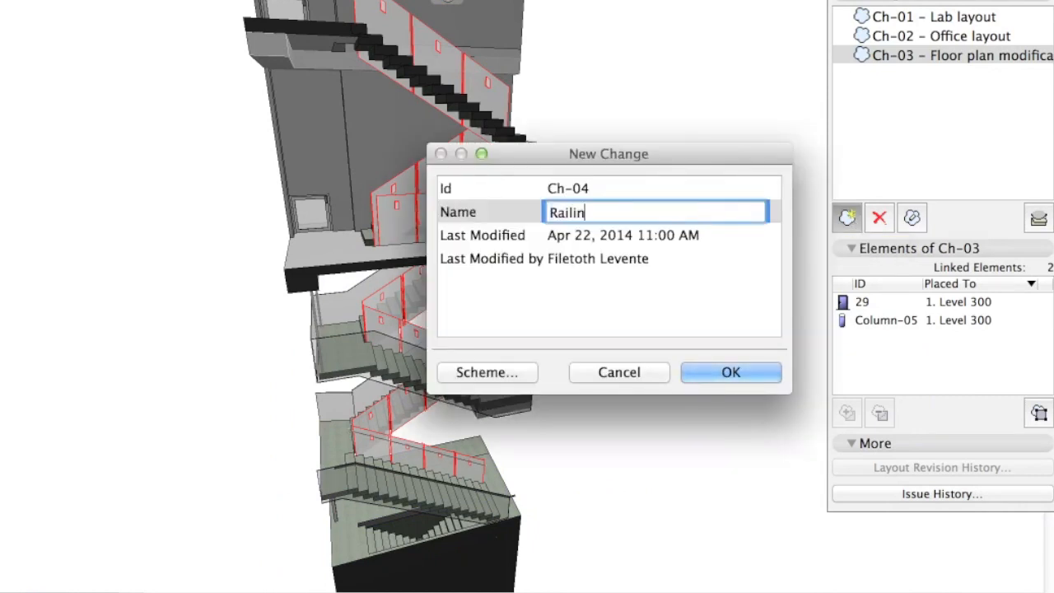
click(730, 372)
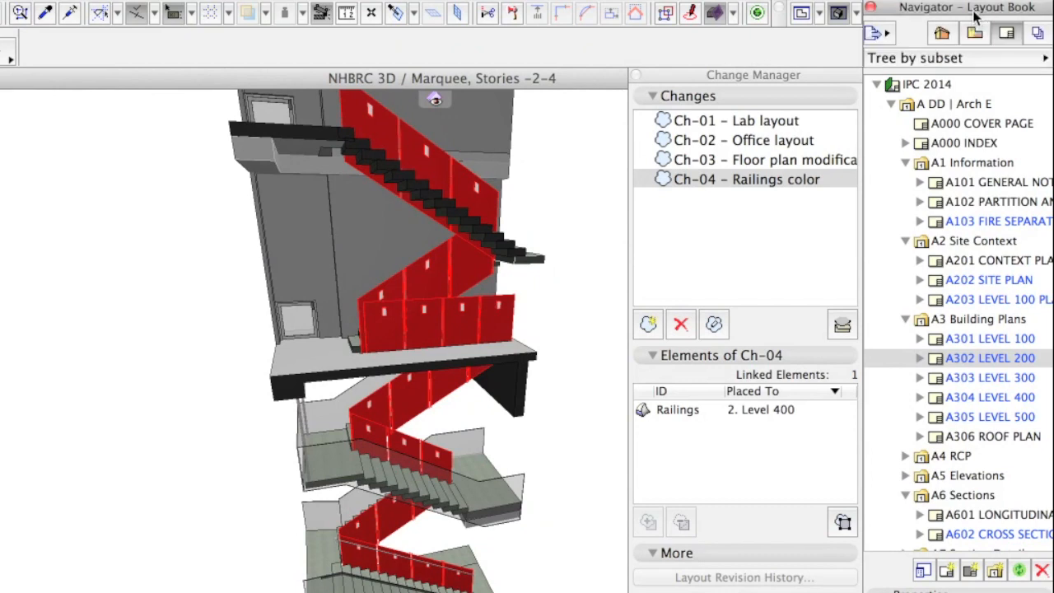
click(926, 84)
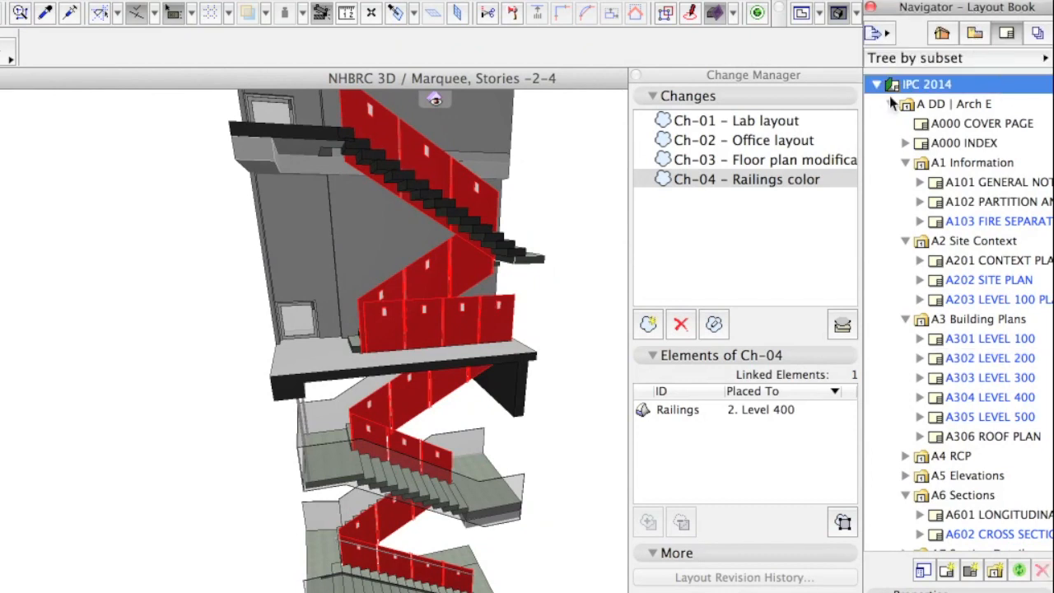
double_click(996, 305)
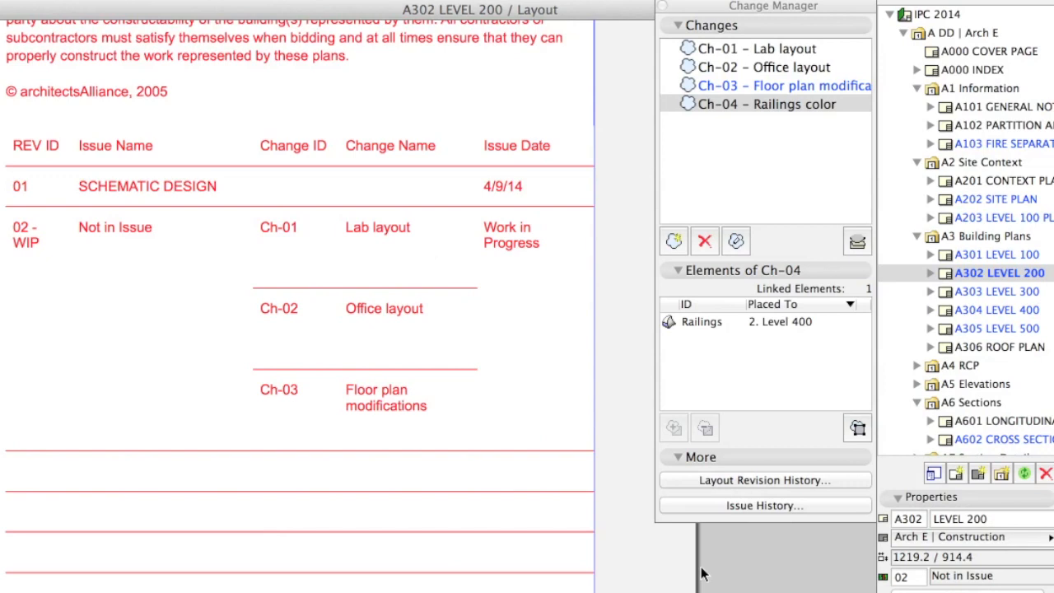
Step: Compare revision tables of layouts A303 LEVEL 300 and A302 LEVEL 200 in the Navigator
click(996, 290)
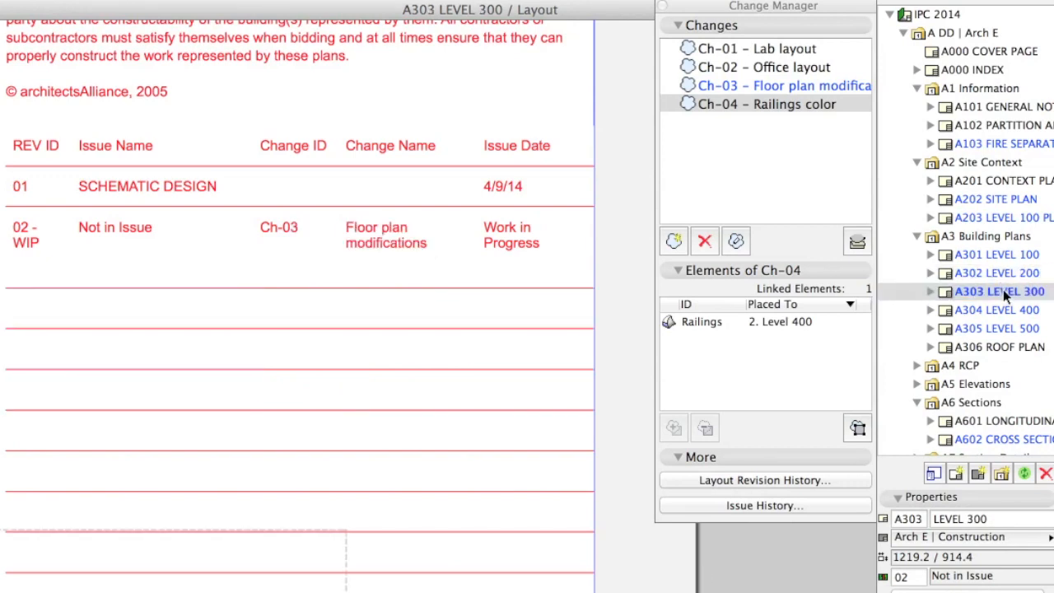
click(996, 273)
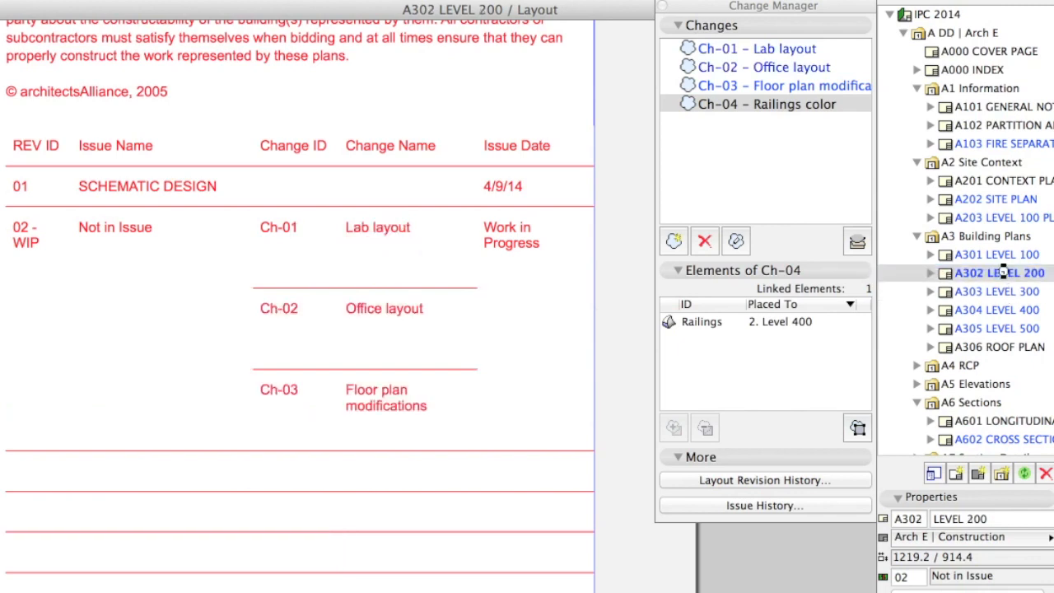
mouse_move(1004, 290)
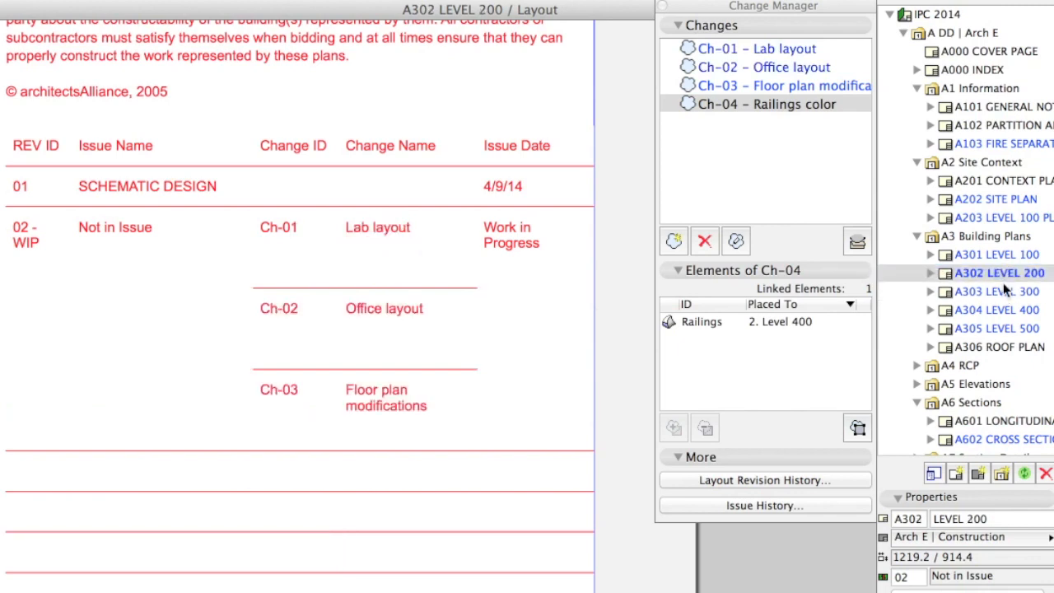
click(996, 290)
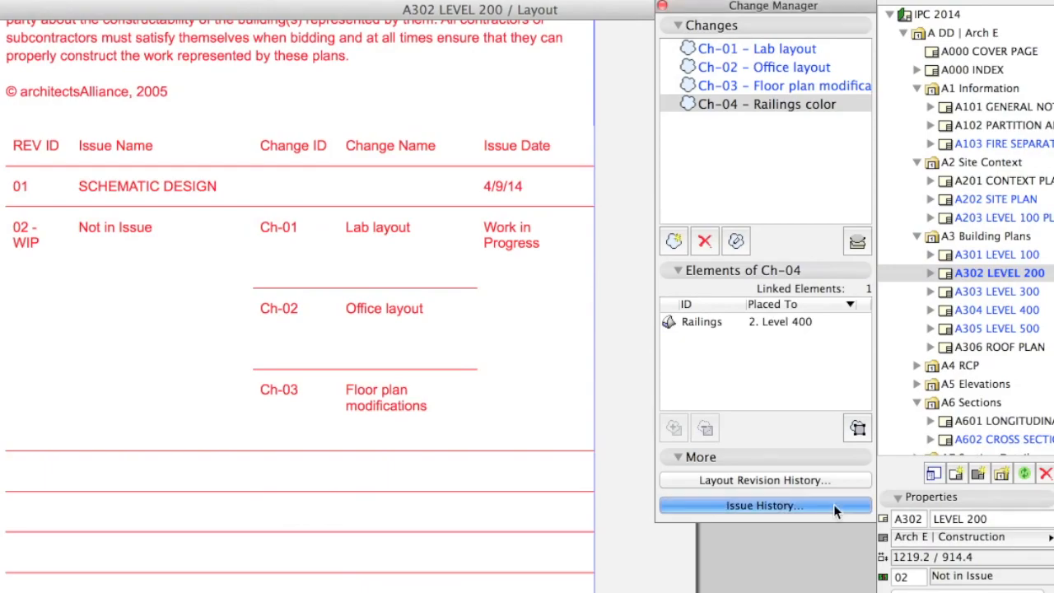
Step: In Issue History, collapse Schematic Design and add a new issue named Building Permit
click(762, 504)
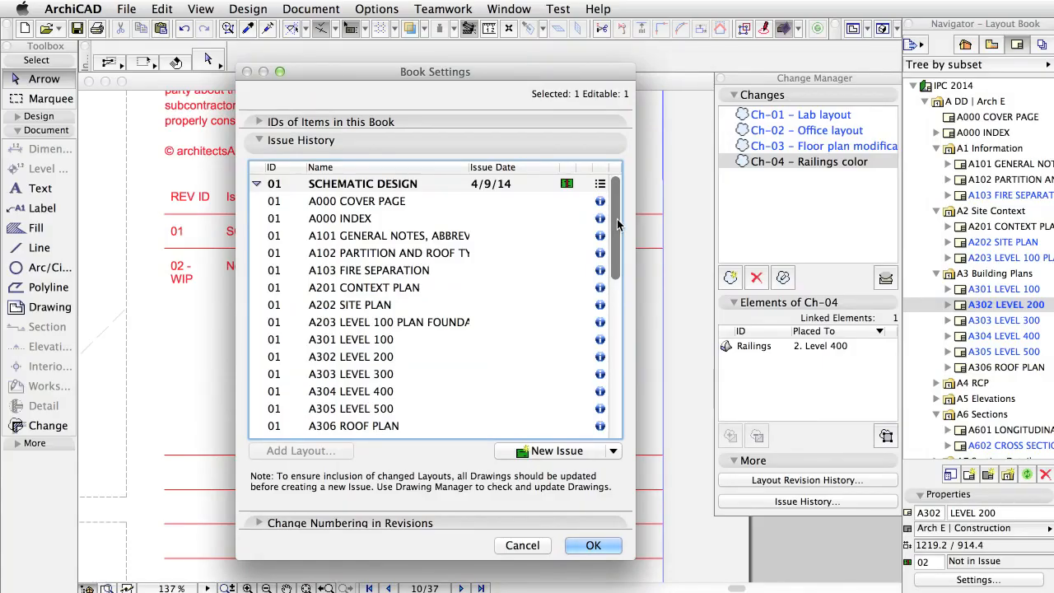
click(257, 183)
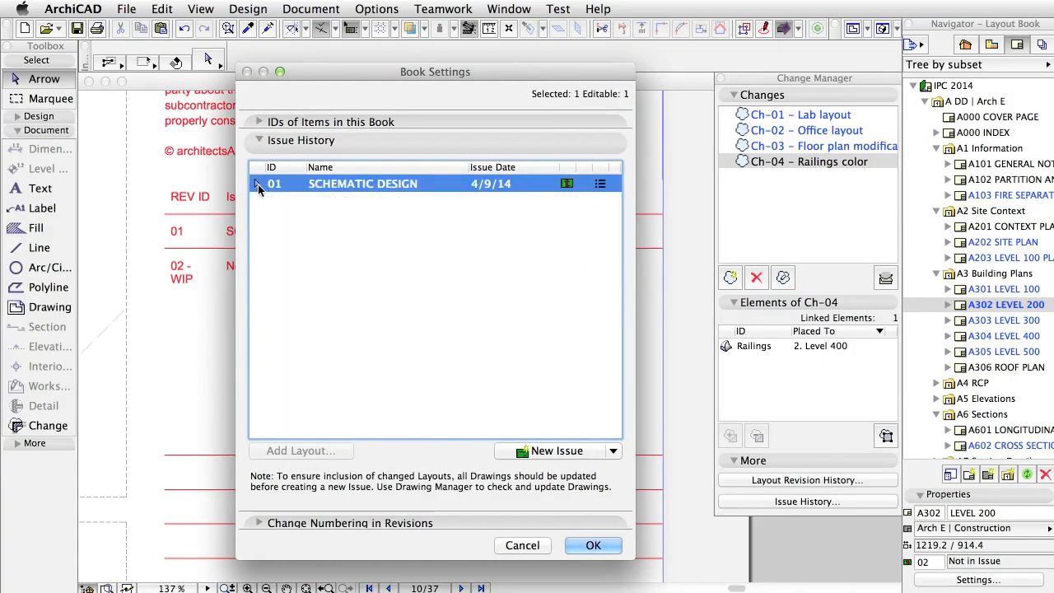
click(557, 451)
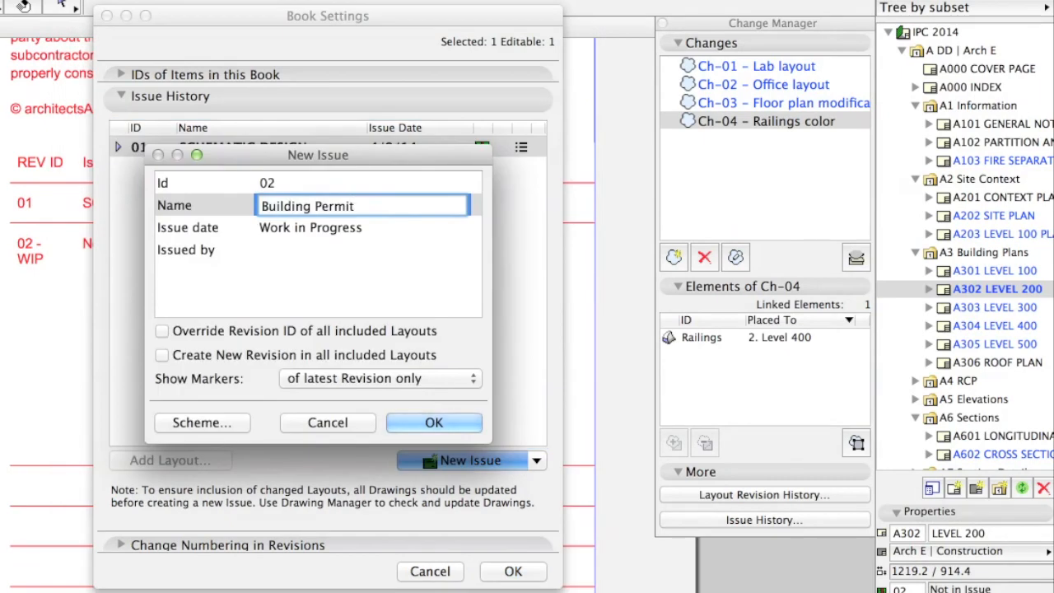
click(435, 421)
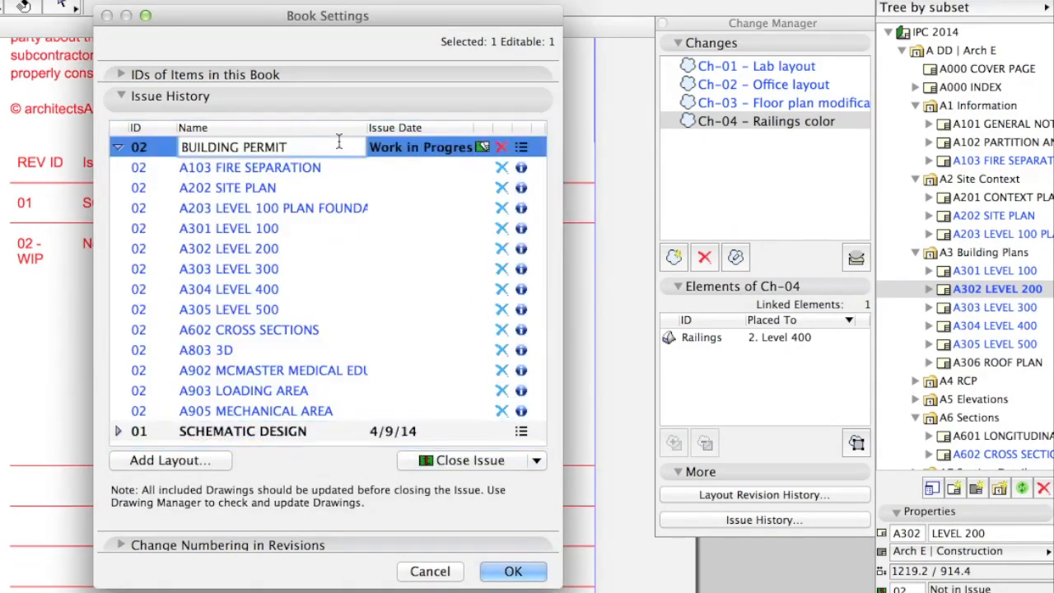
Step: Close the Building Permit issue dated 4/22/14 and accept the book settings
click(171, 459)
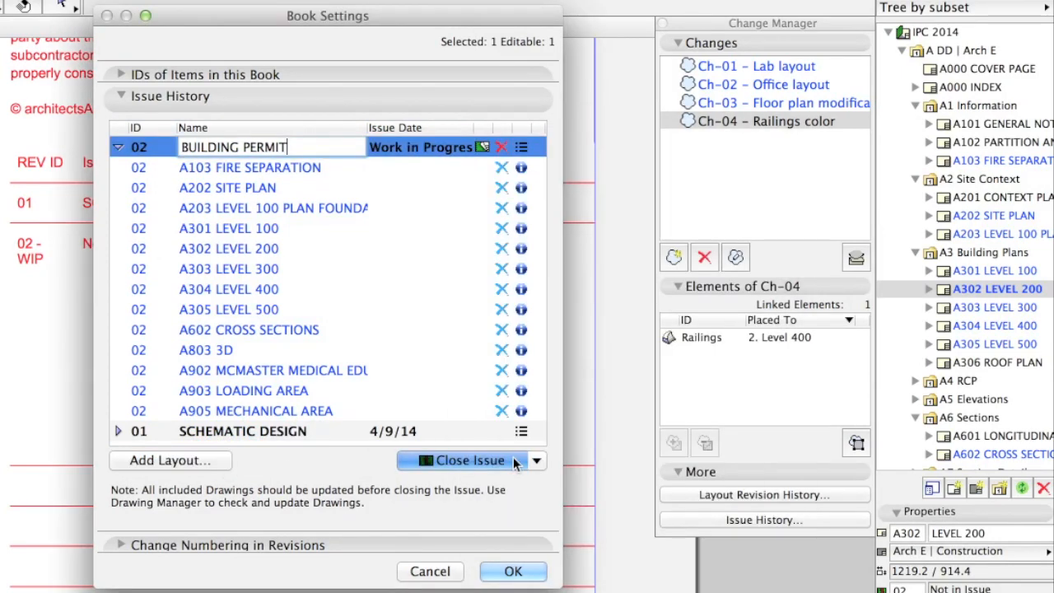
click(464, 460)
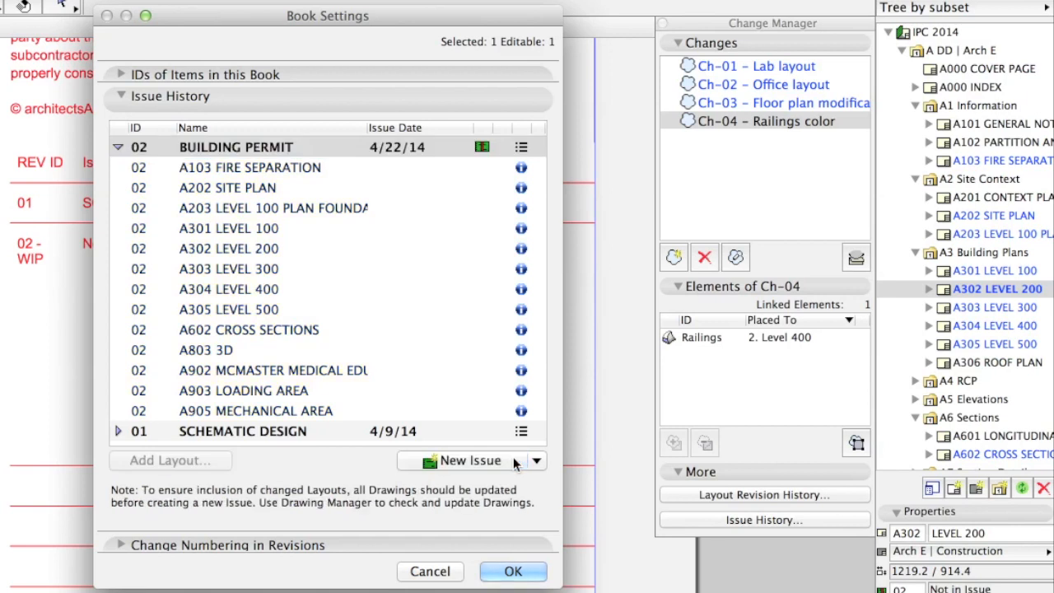
mouse_move(346, 282)
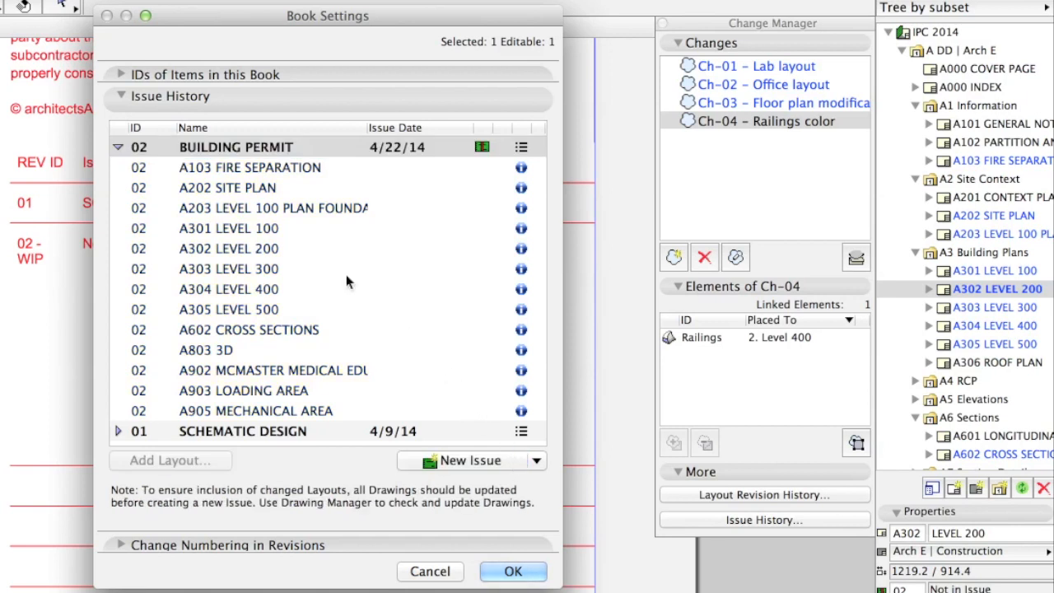
mouse_move(206, 168)
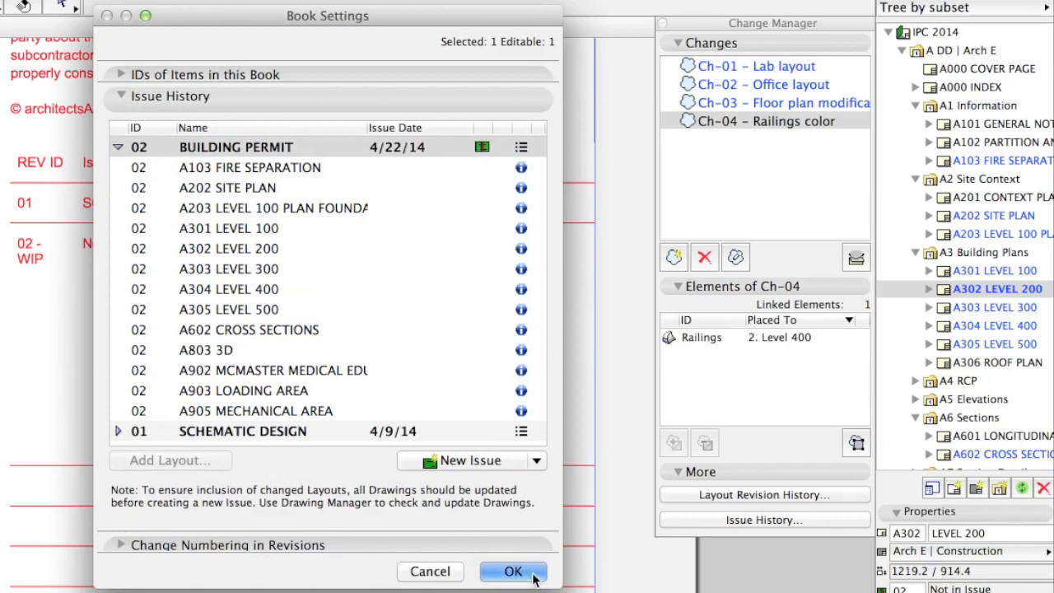
click(512, 570)
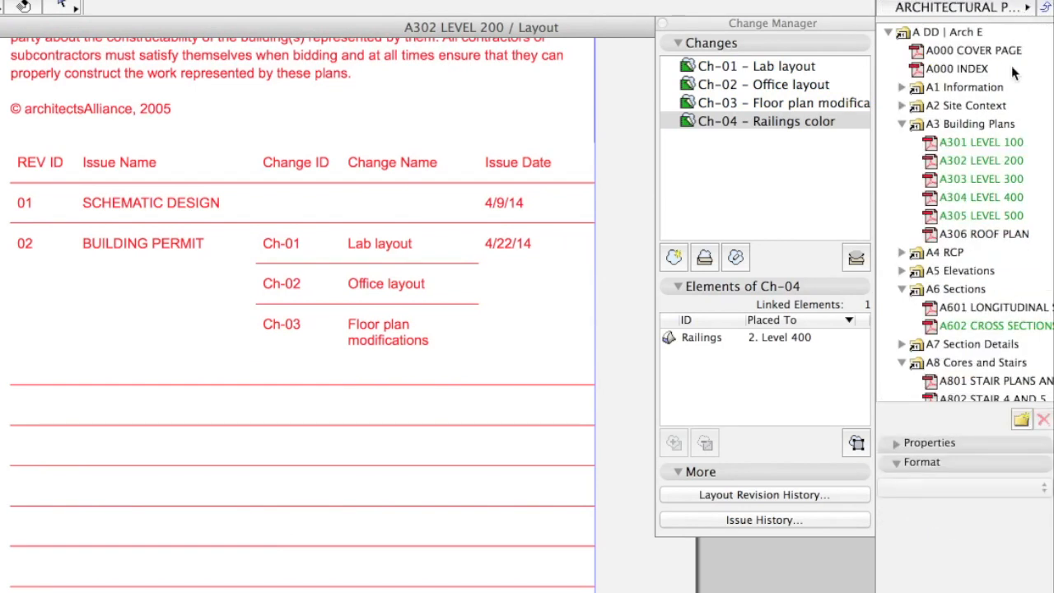
Step: Limit the Publisher set to layouts in the current issue and publish them
scroll(down, 3)
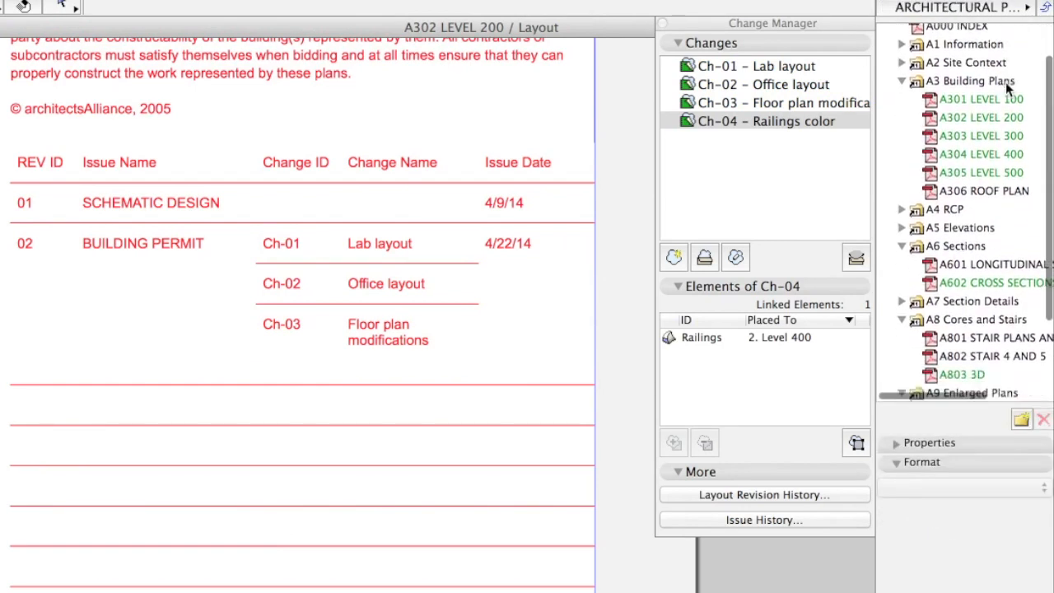
click(843, 527)
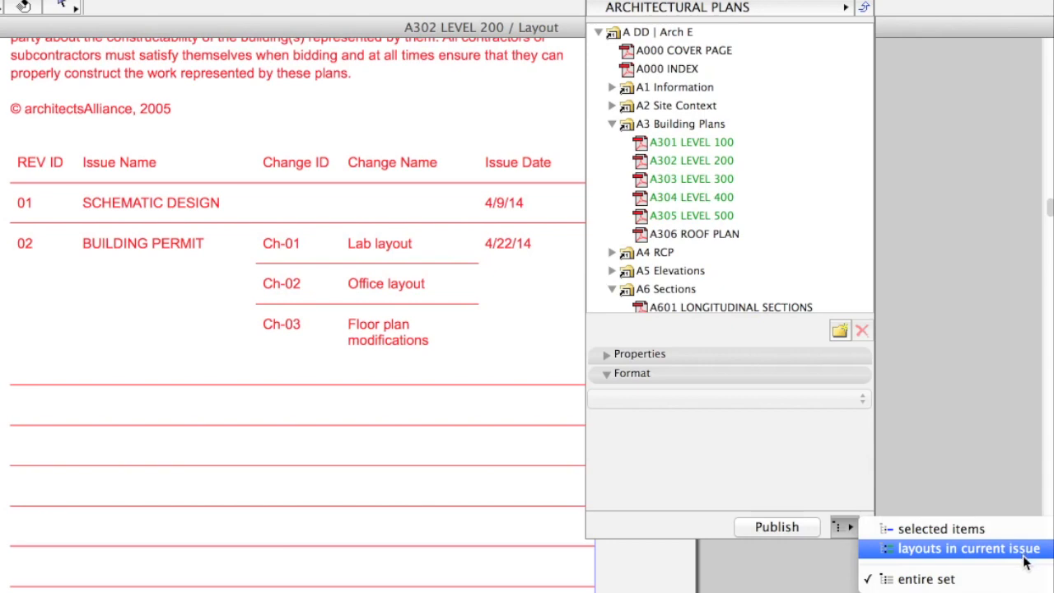
click(969, 548)
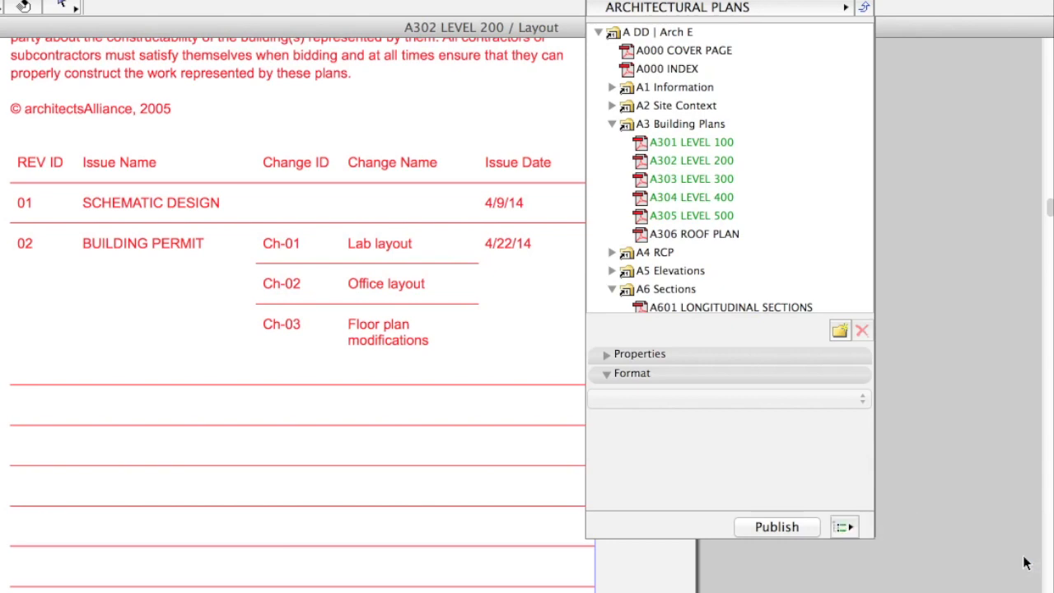
mouse_move(817, 535)
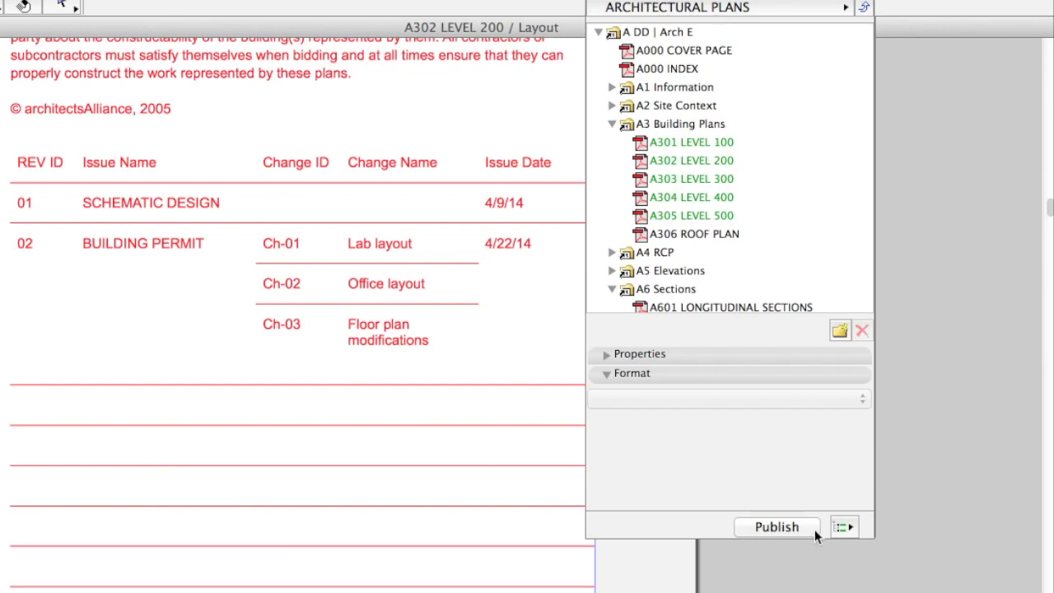
click(776, 527)
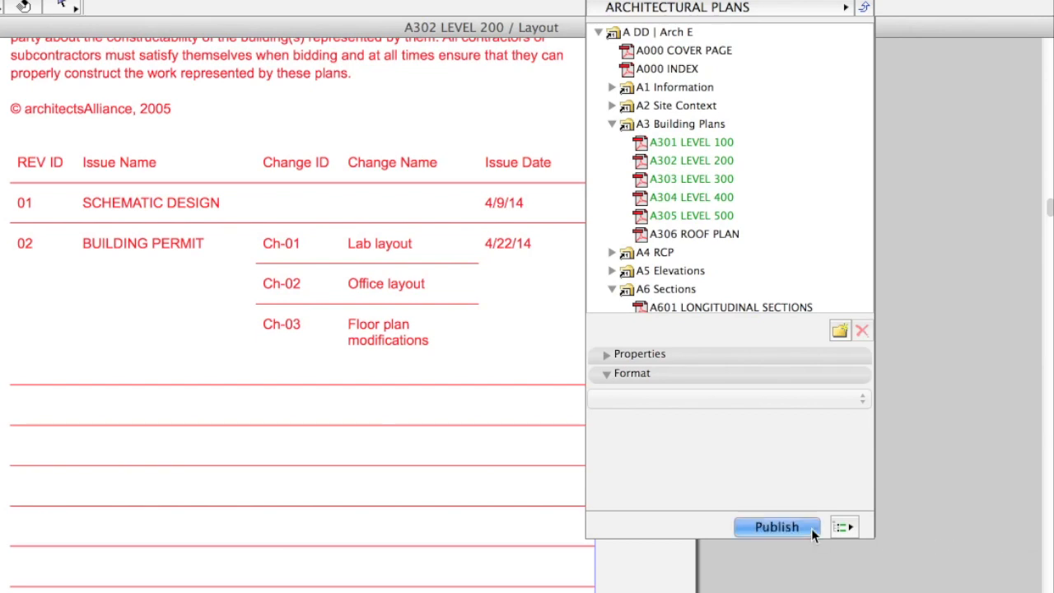